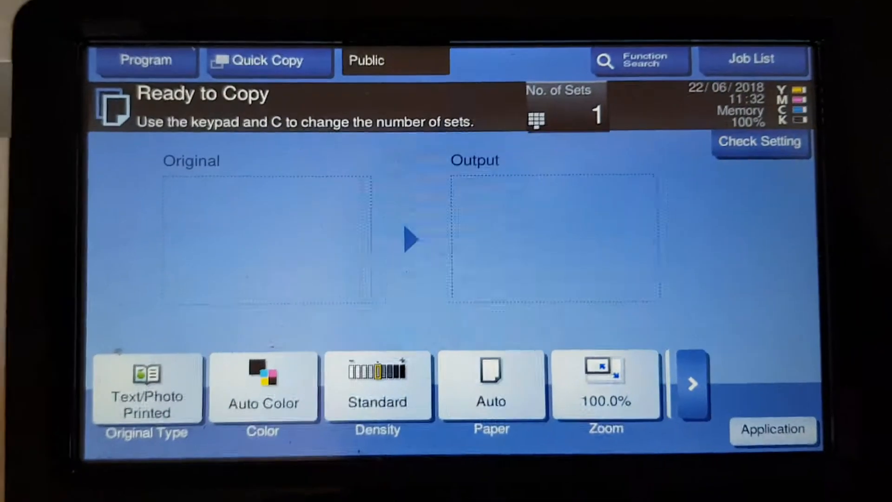
Step: Set the copy to Full Color and select the A4 paper tray
click(262, 386)
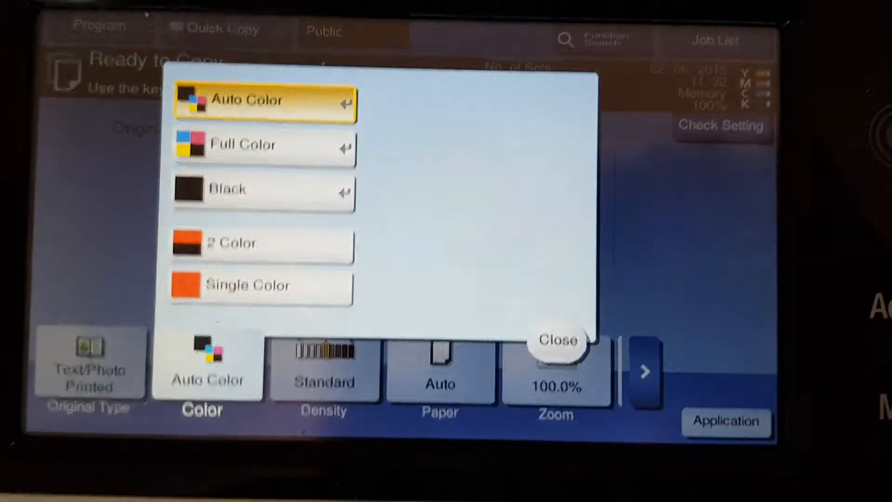
click(249, 144)
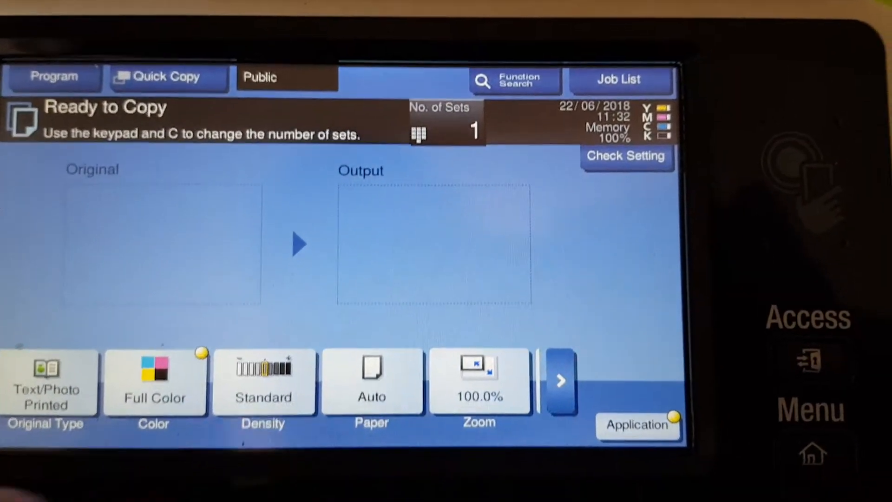
click(372, 381)
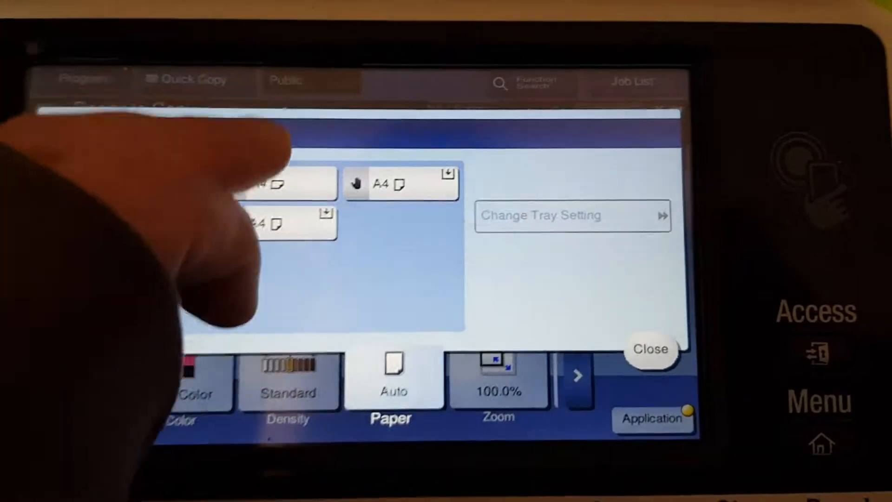
click(650, 348)
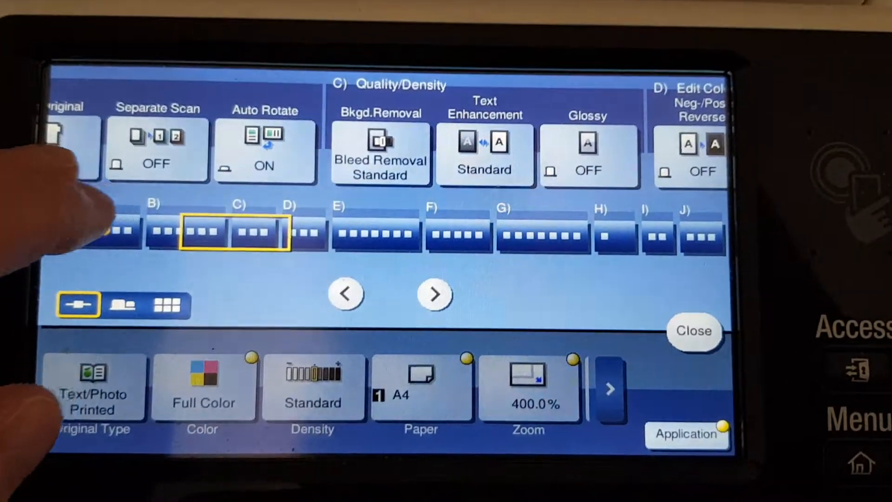
Step: Set background removal to +2 and text enhancement to +4
click(381, 150)
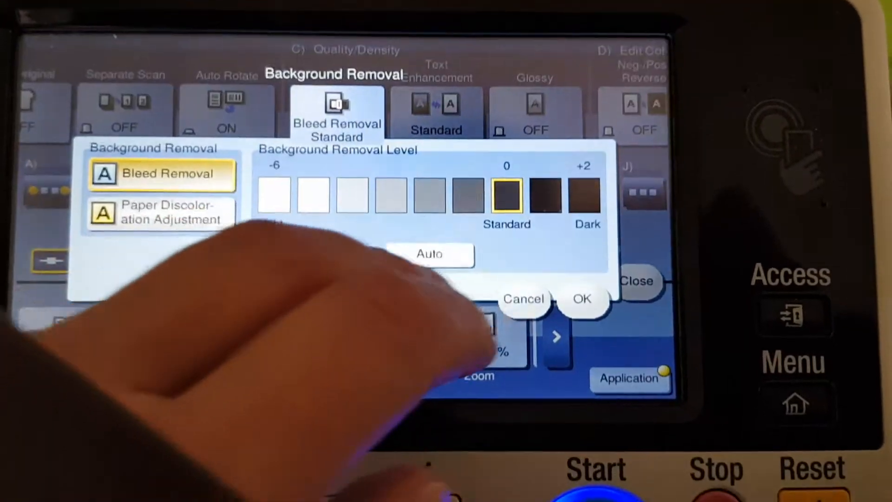
click(581, 299)
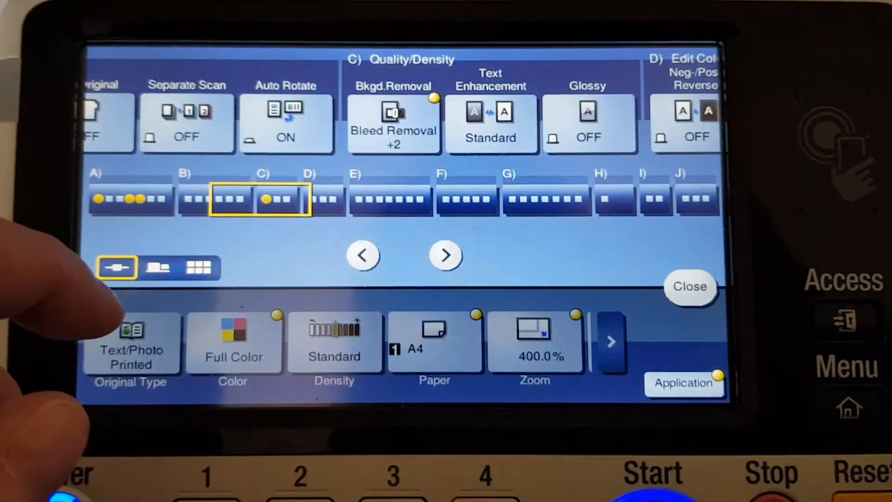
click(491, 123)
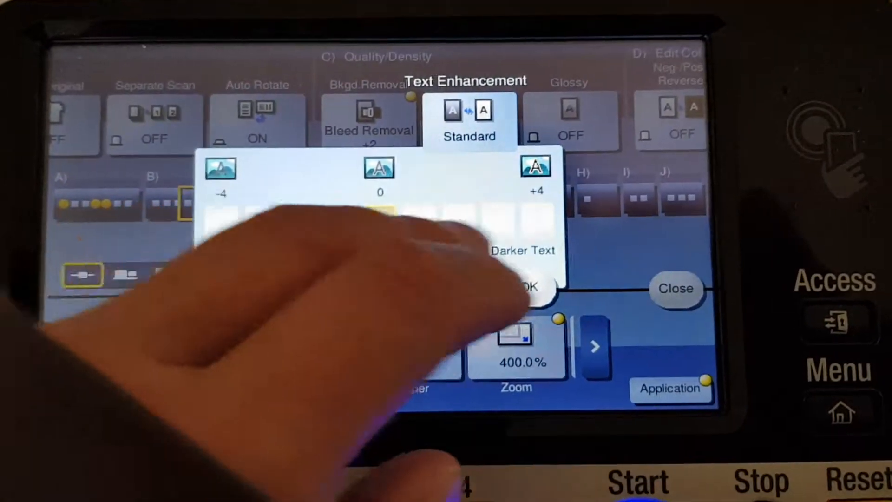
click(531, 286)
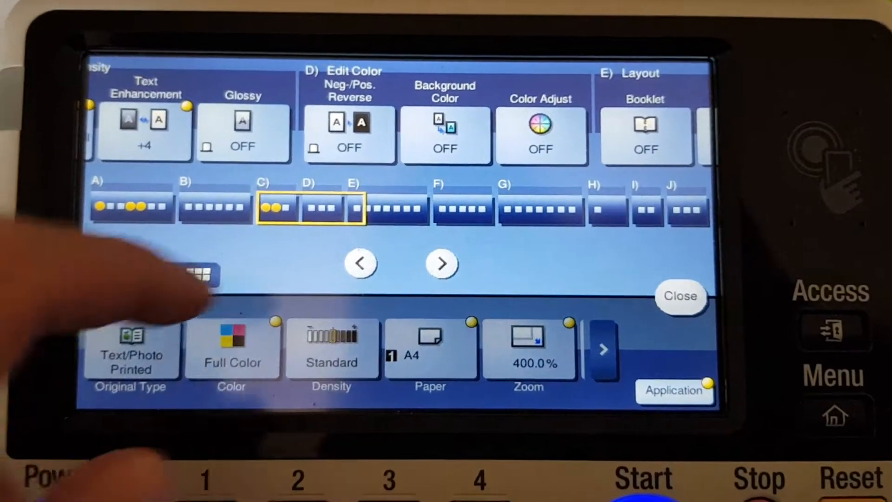
Step: Turn Neg./Pos. Reverse on and set the background colour to Red
click(349, 135)
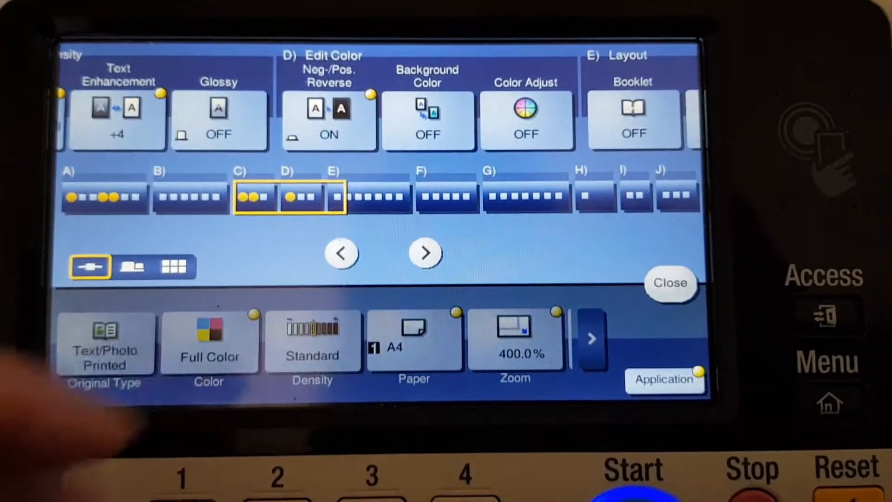
click(427, 120)
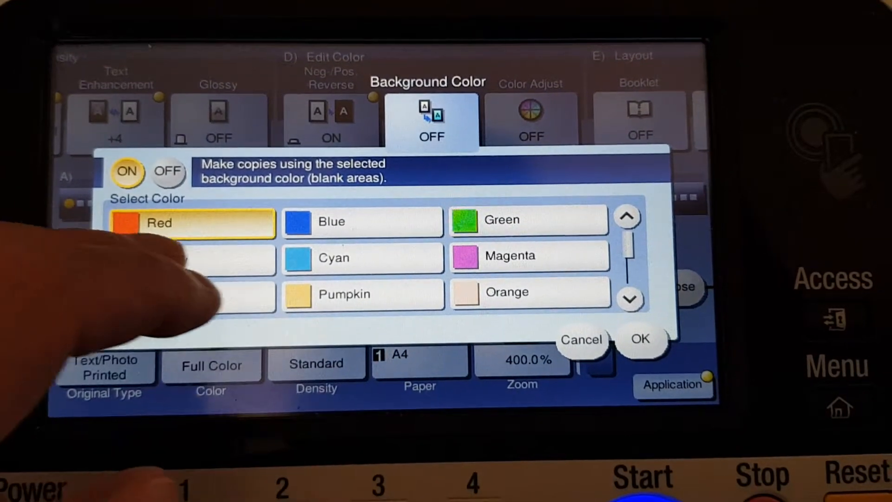
click(641, 339)
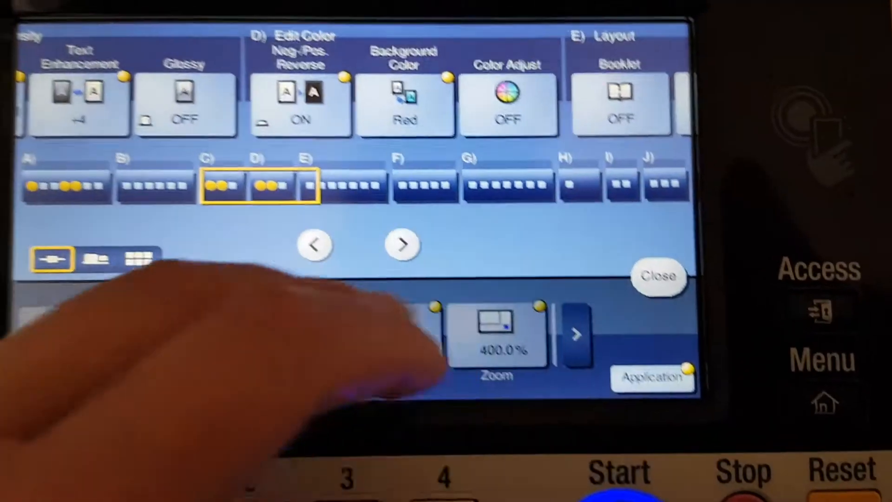
click(506, 102)
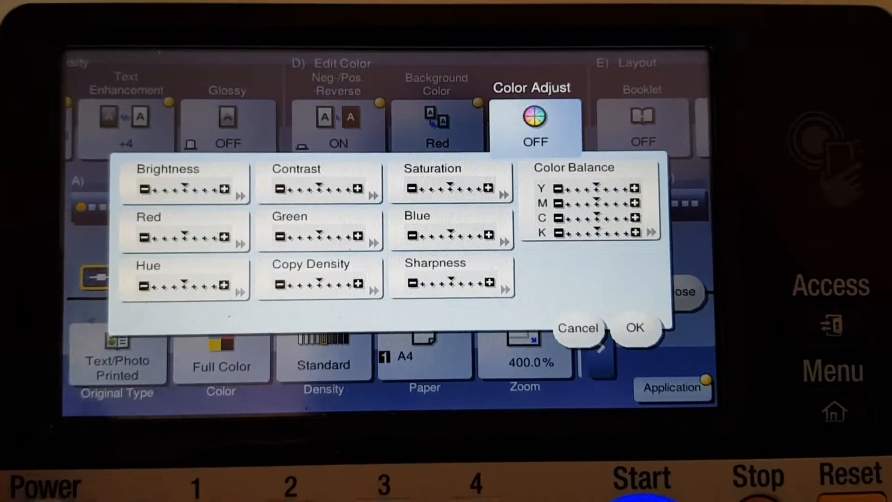
Step: Change the Red level in Color Adjust
click(183, 182)
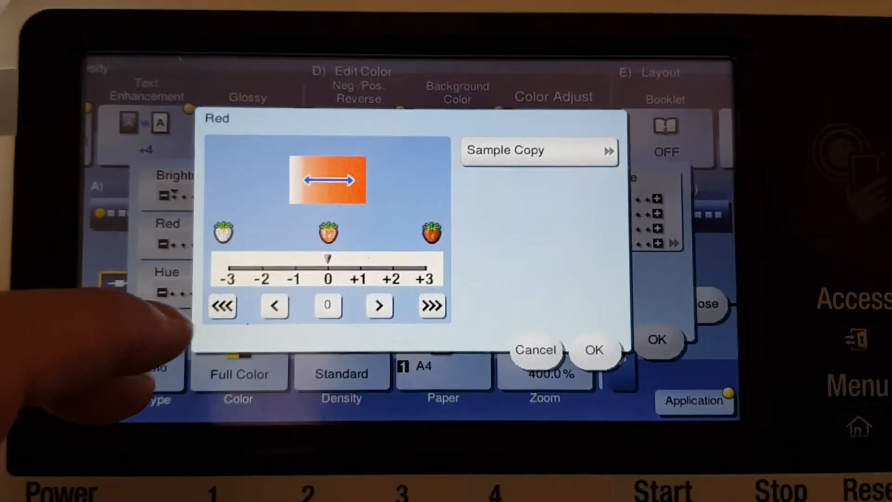
click(431, 306)
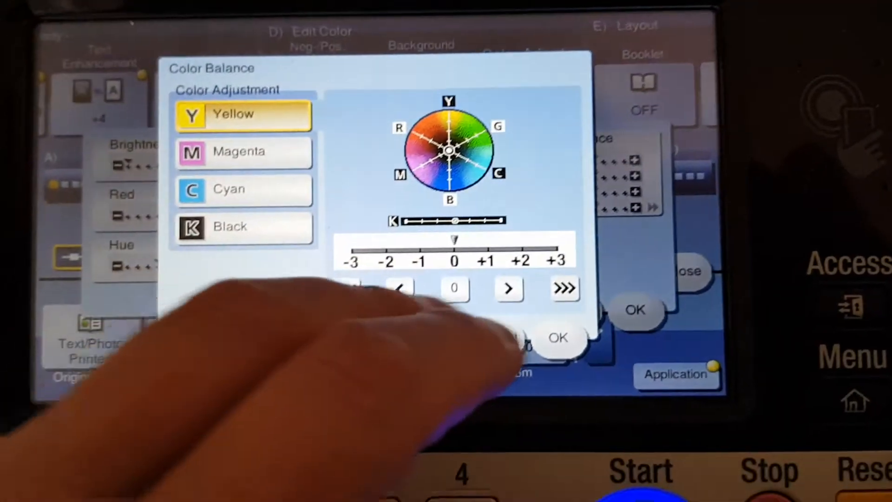
Step: Confirm the Y/M/C/K colour balance and turn Color Adjust ON
click(244, 152)
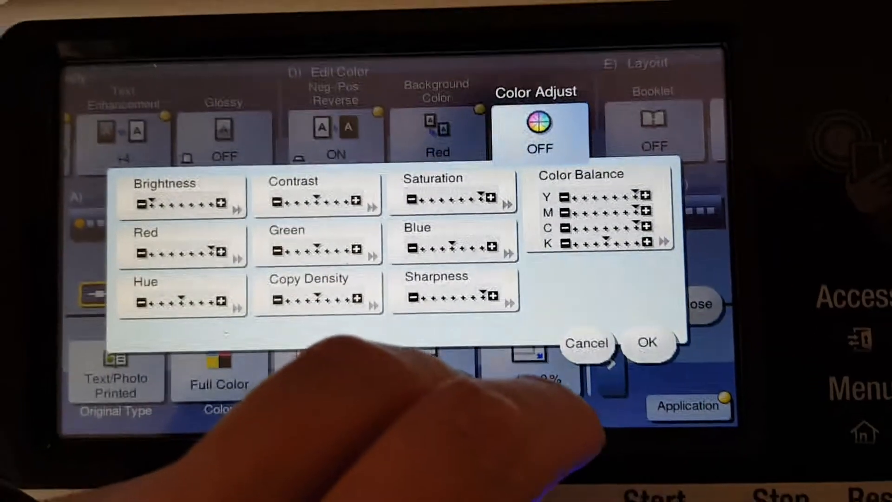
click(647, 343)
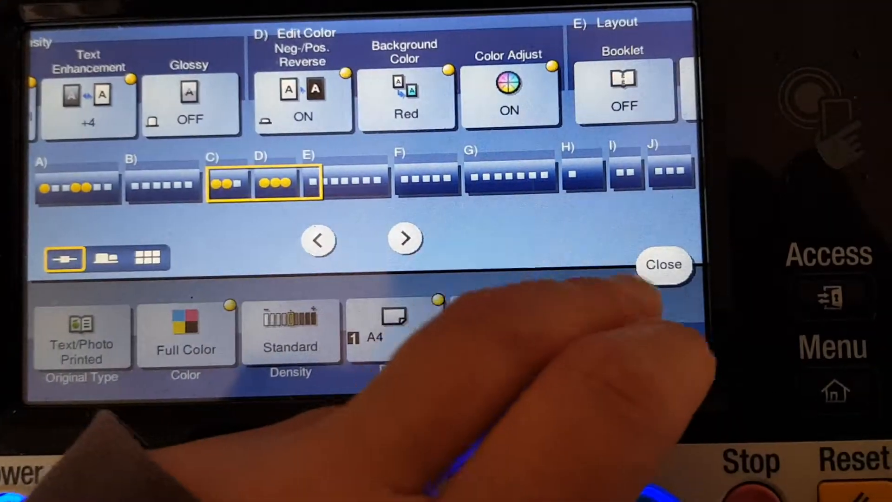